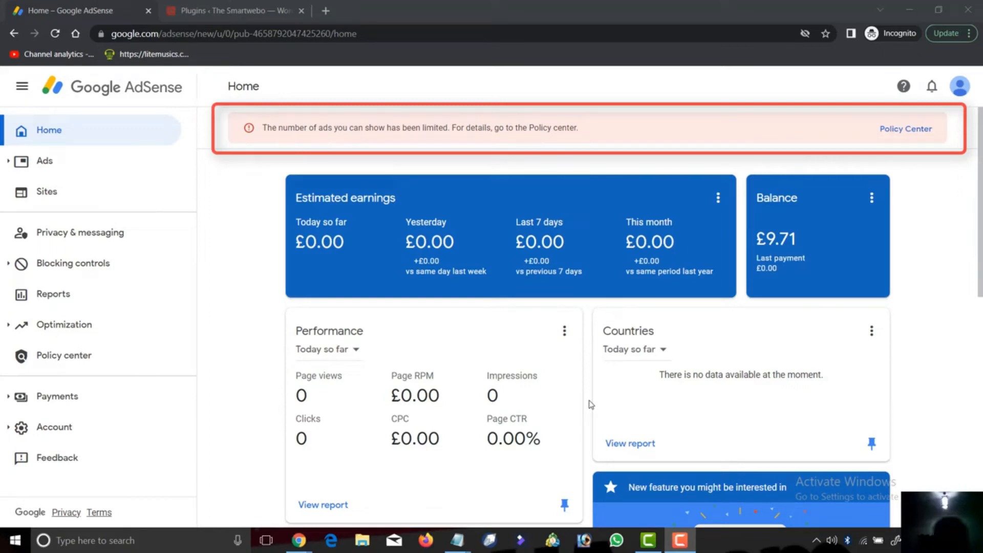
mouse_move(562, 405)
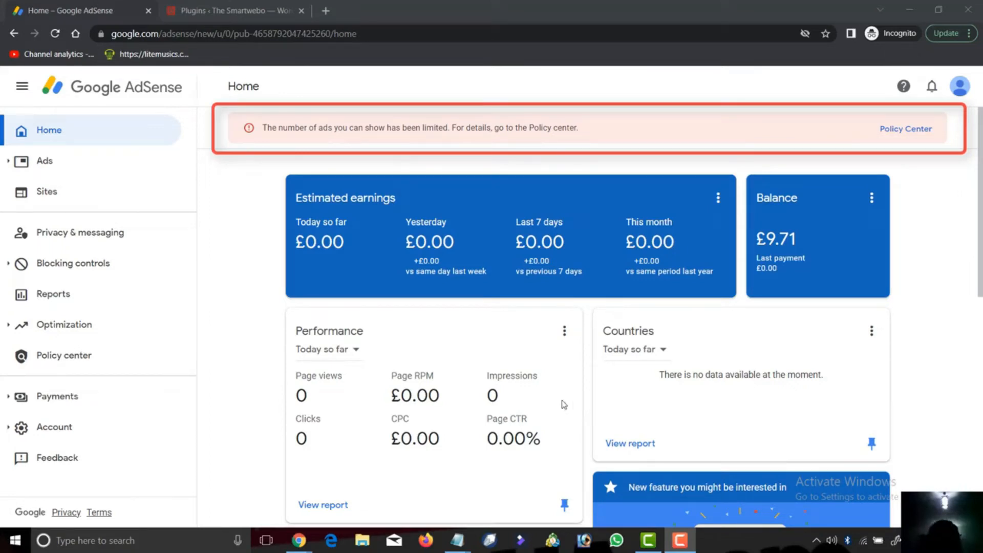
mouse_move(607, 139)
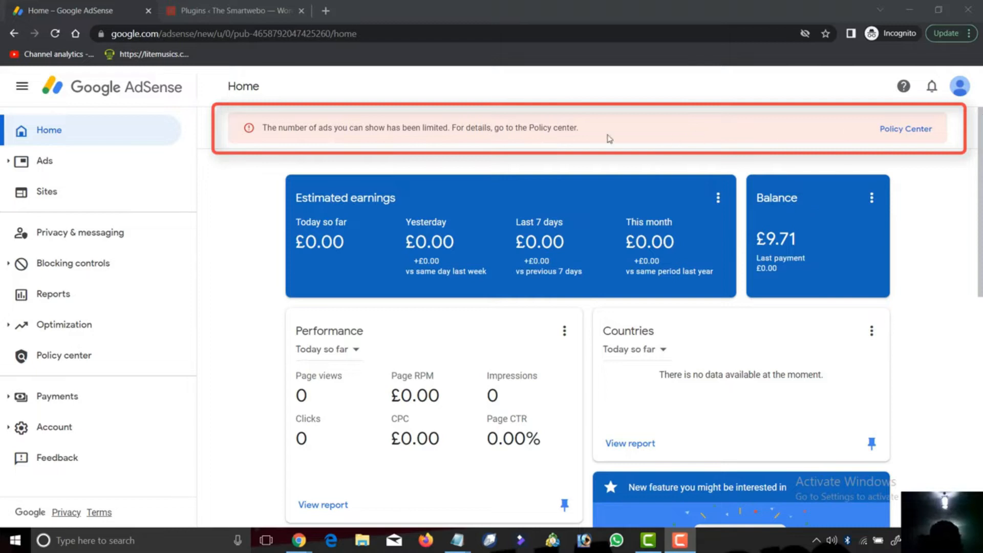
mouse_move(919, 221)
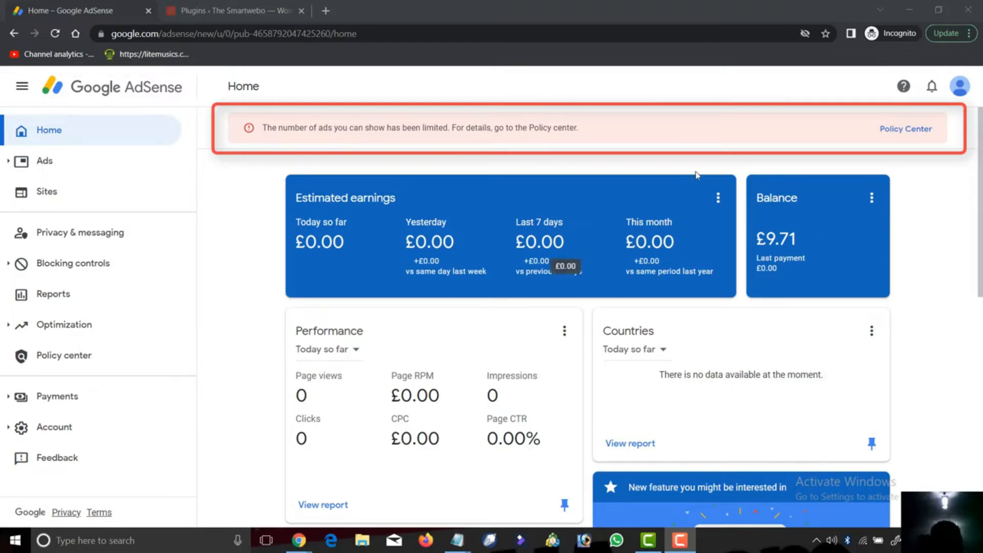
mouse_move(393, 301)
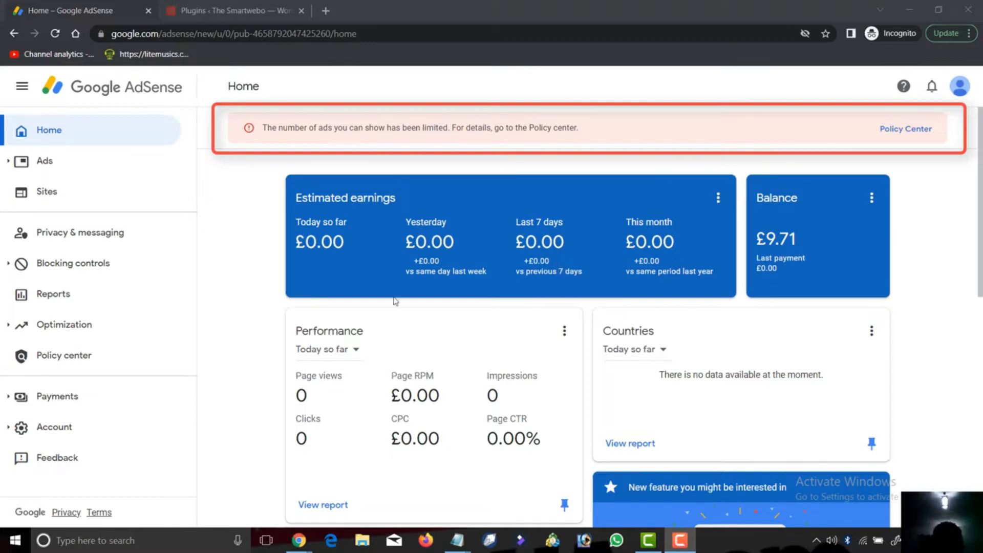
mouse_move(298, 146)
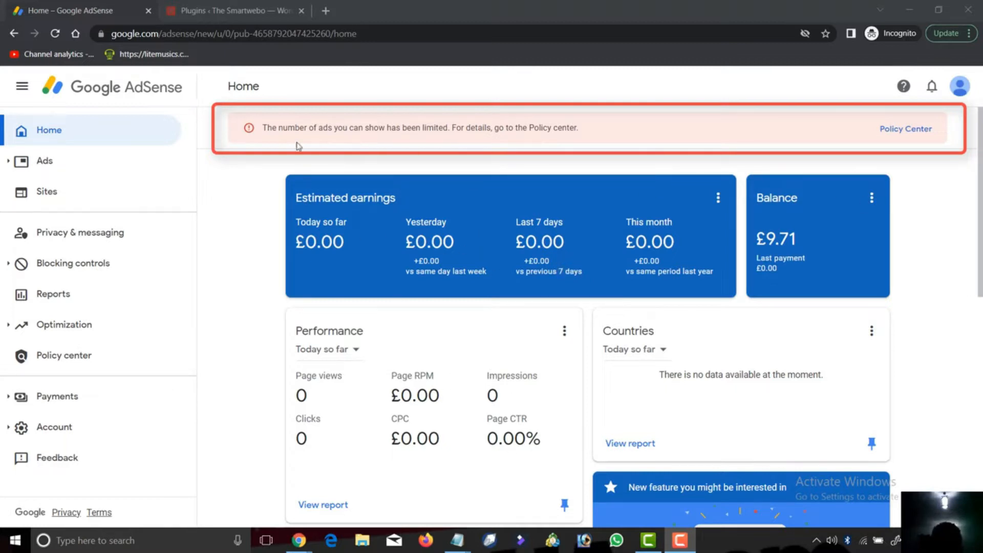
mouse_move(484, 170)
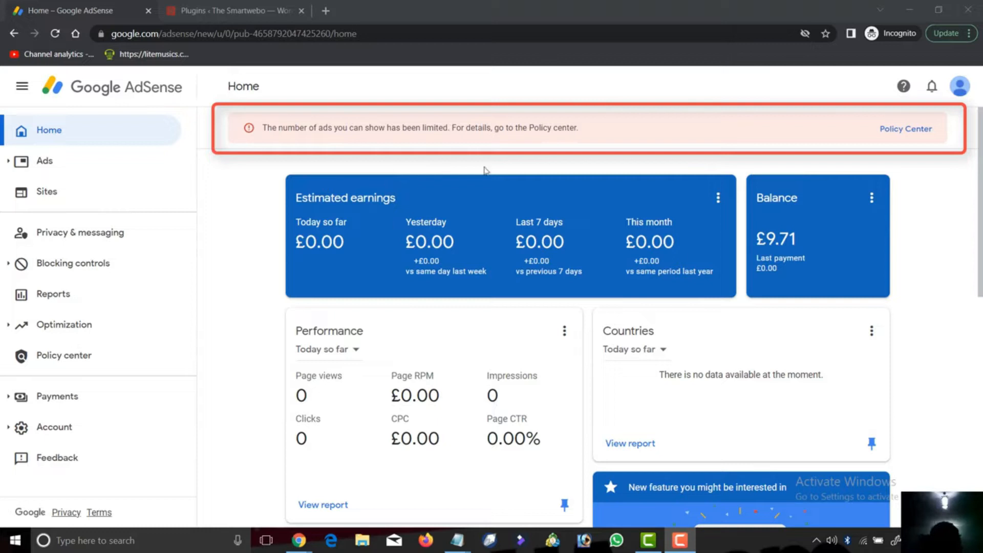
mouse_move(572, 262)
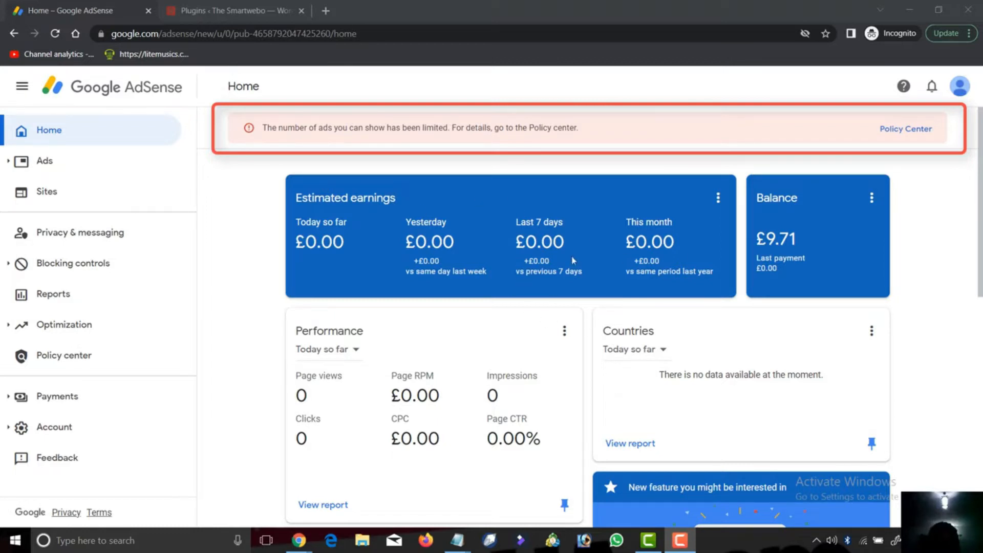
mouse_move(660, 172)
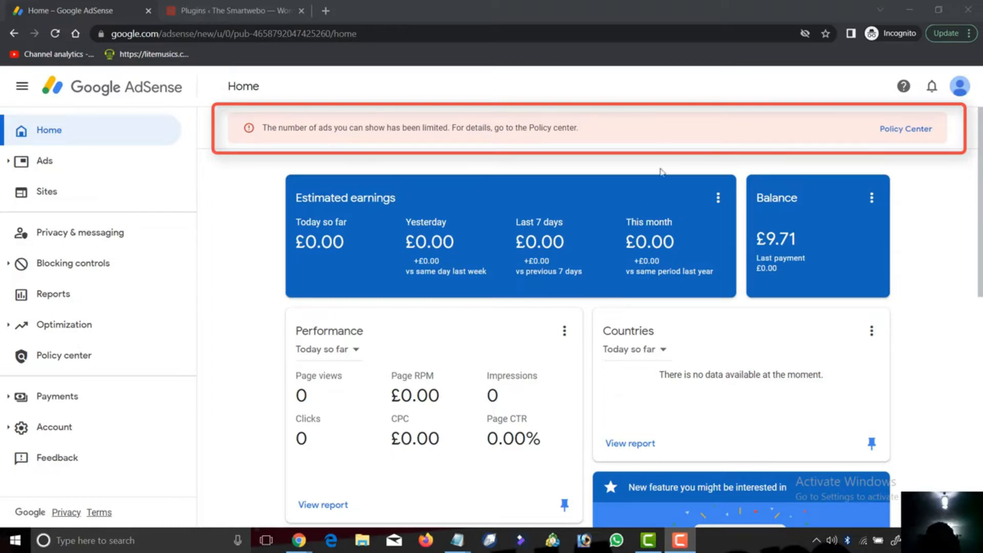
mouse_move(874, 239)
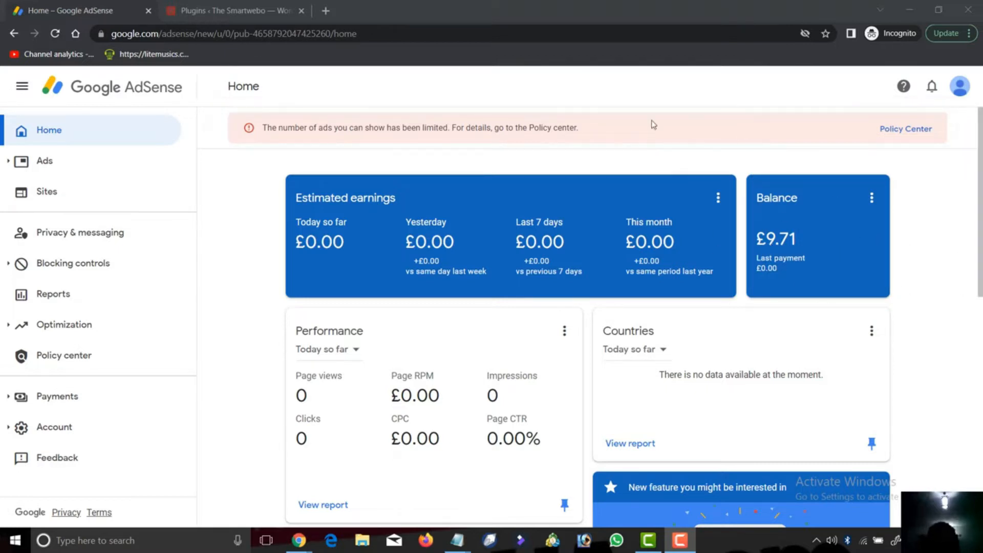
mouse_move(505, 212)
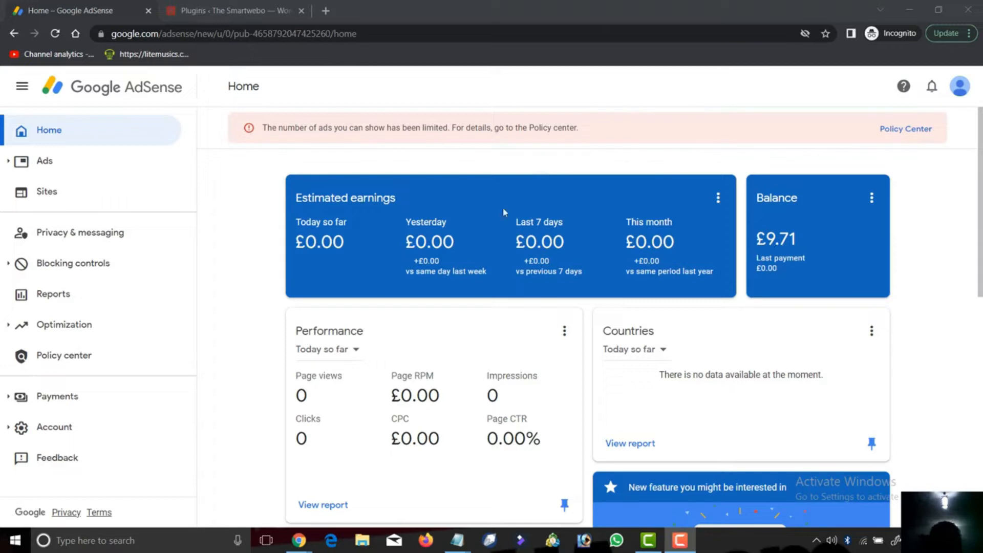
mouse_move(615, 212)
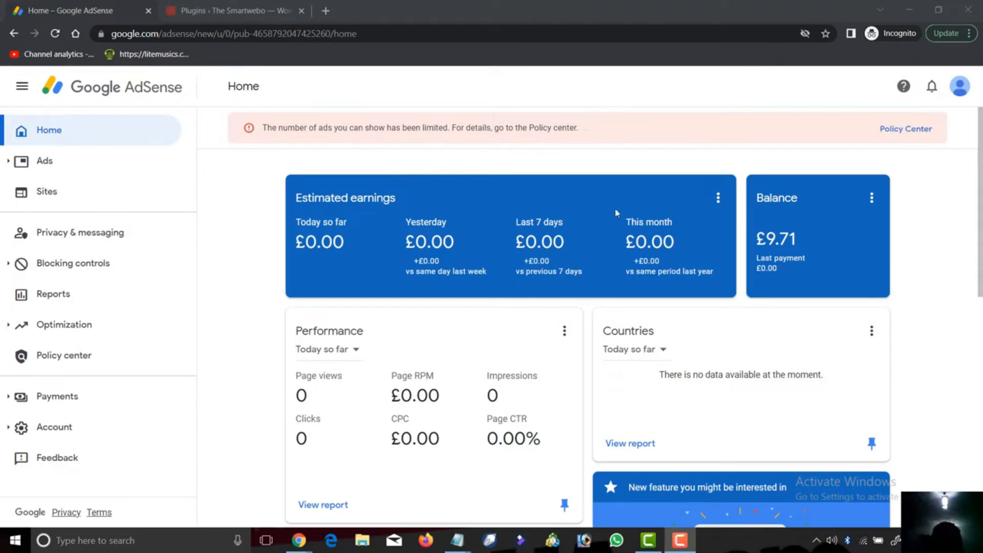
mouse_move(836, 154)
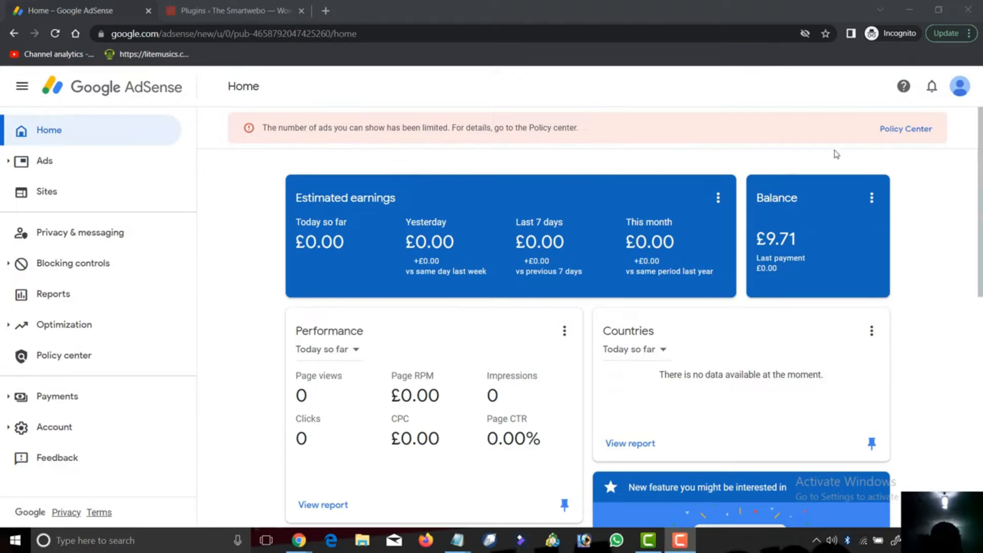
mouse_move(610, 143)
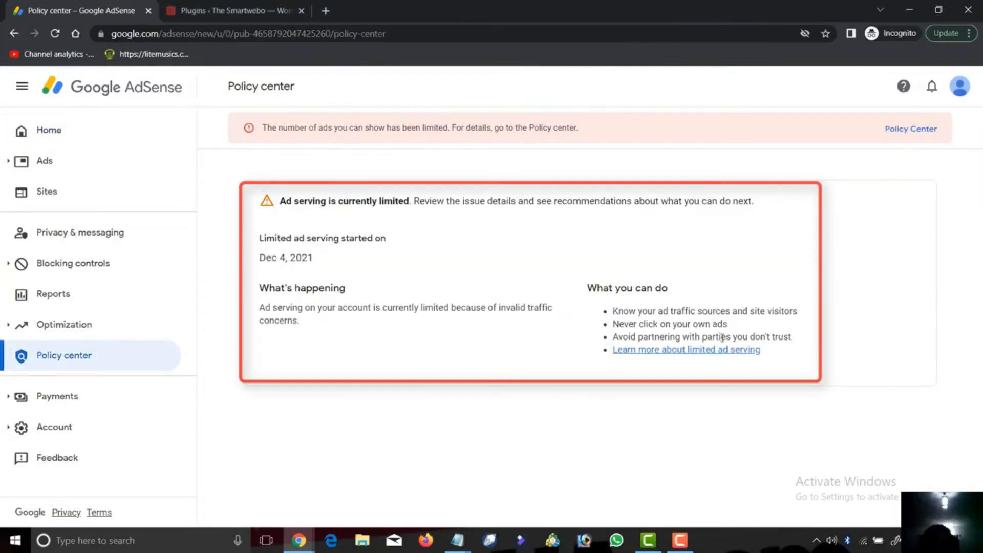
mouse_move(696, 213)
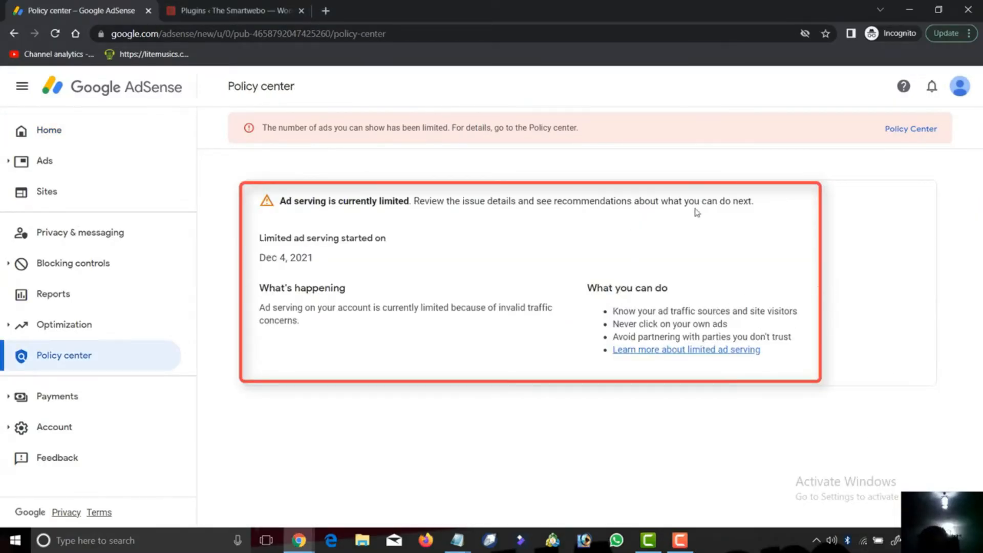
mouse_move(854, 319)
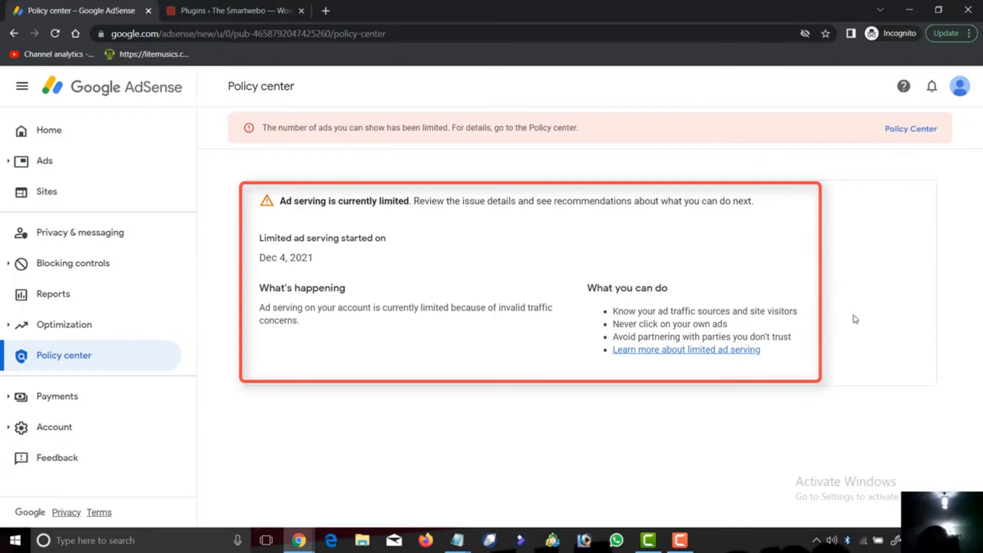
mouse_move(596, 251)
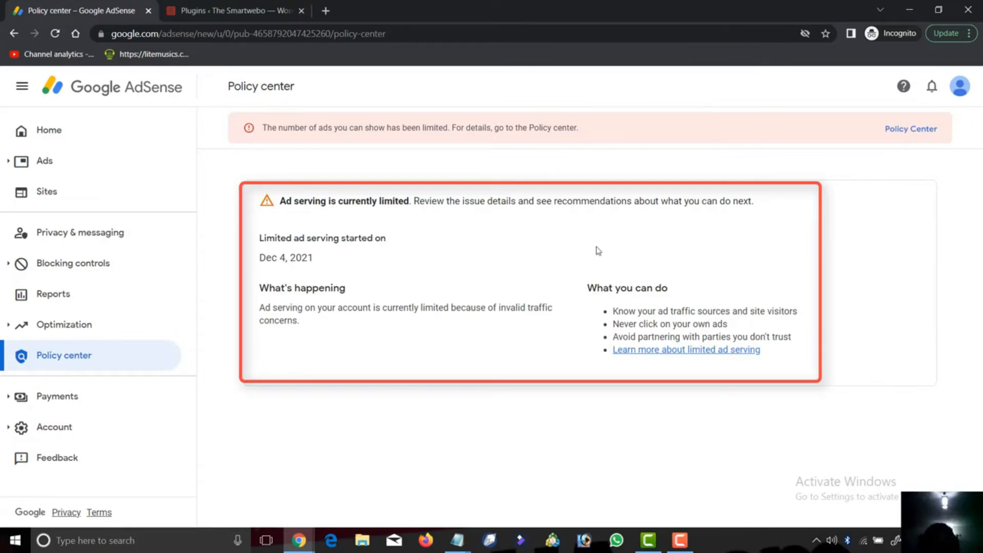
mouse_move(626, 283)
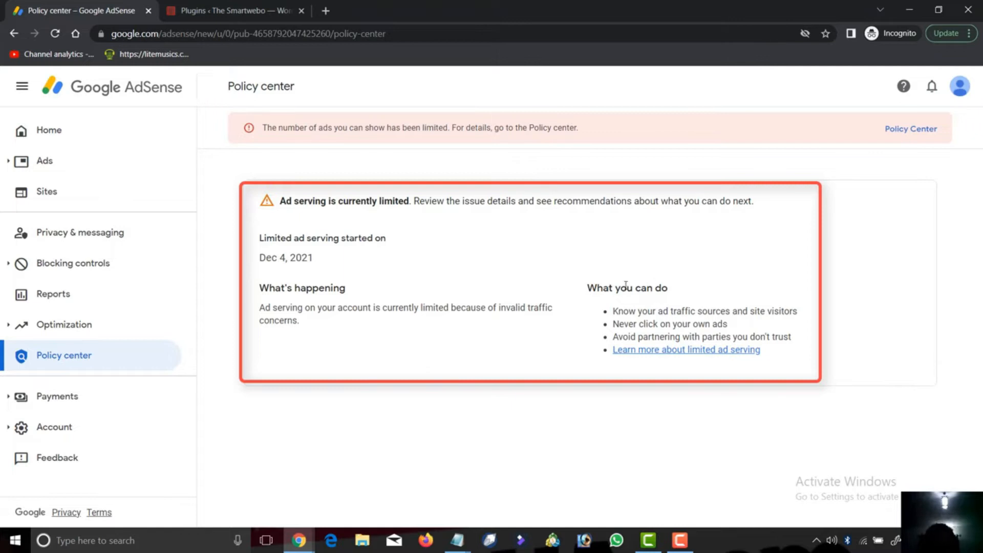
mouse_move(748, 305)
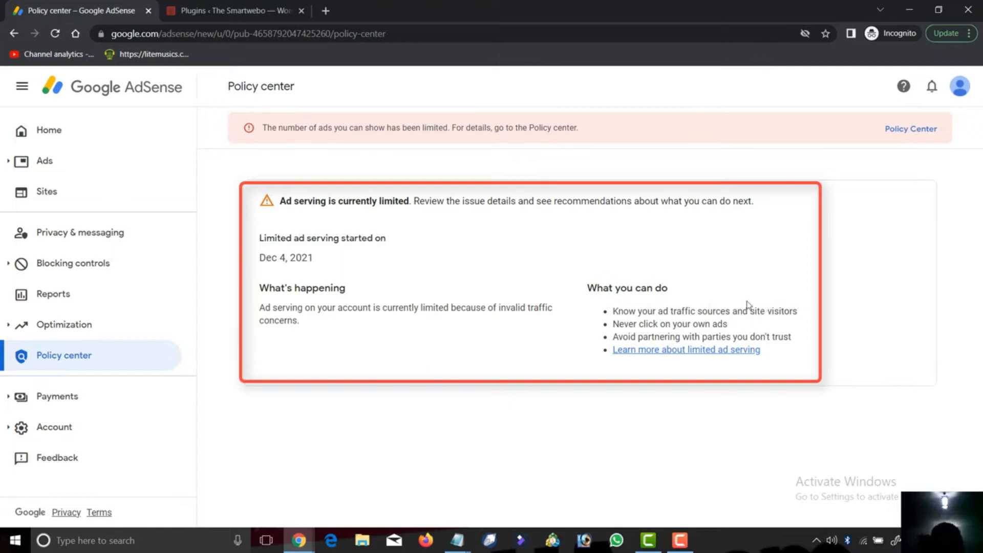
mouse_move(474, 207)
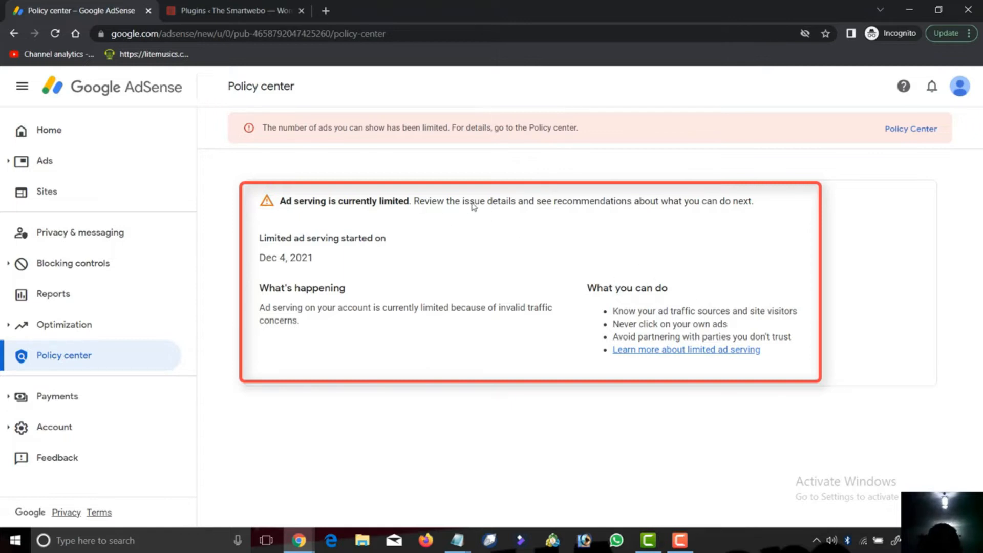
mouse_move(661, 262)
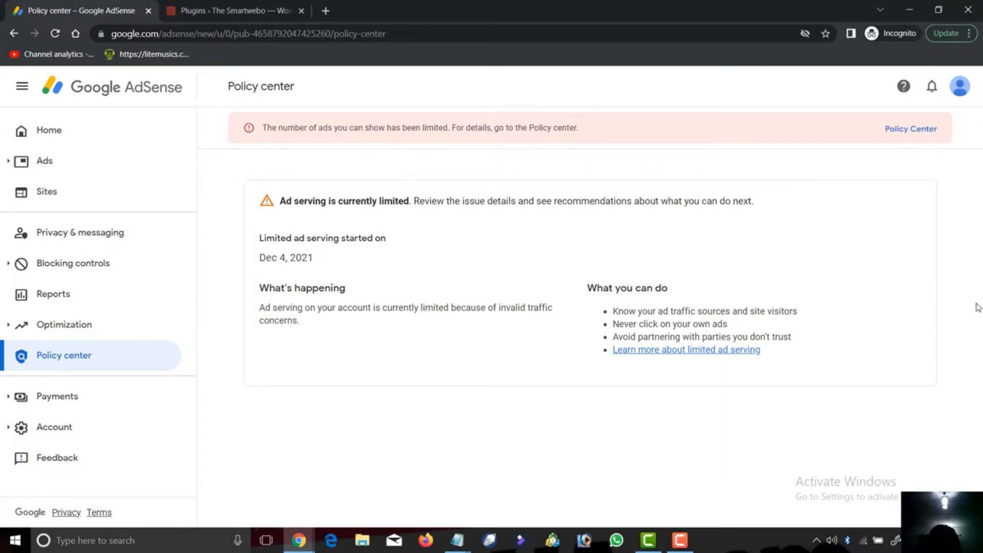
mouse_move(435, 284)
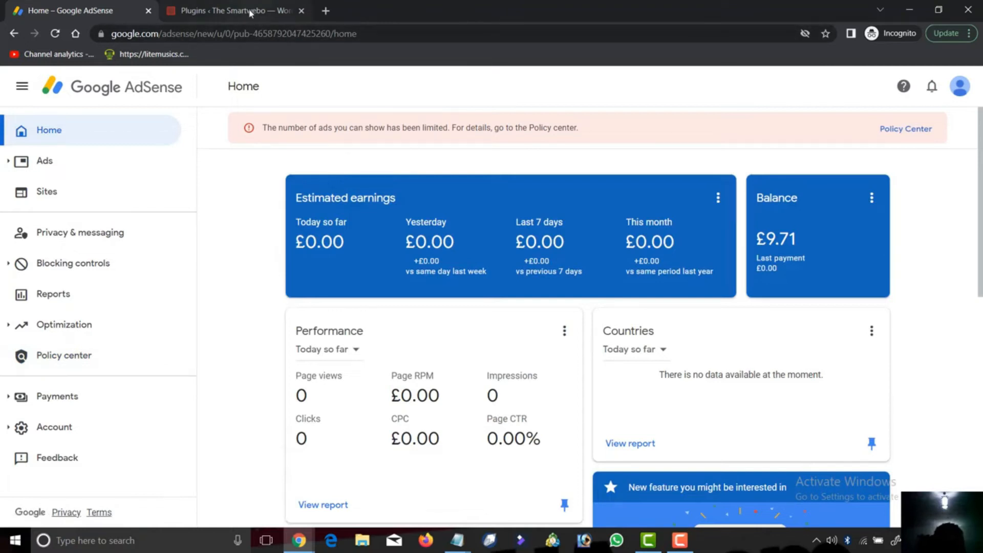
mouse_move(966, 106)
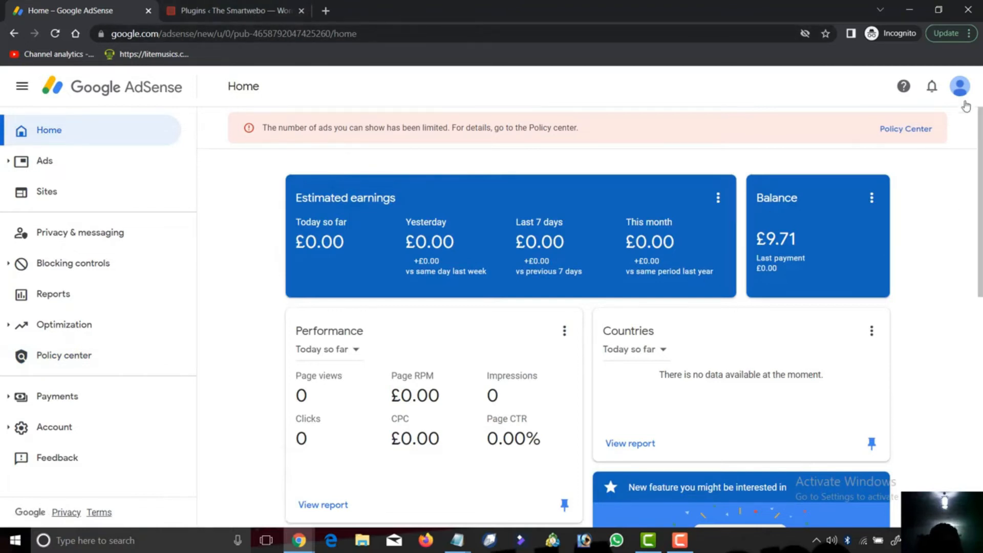
mouse_move(362, 122)
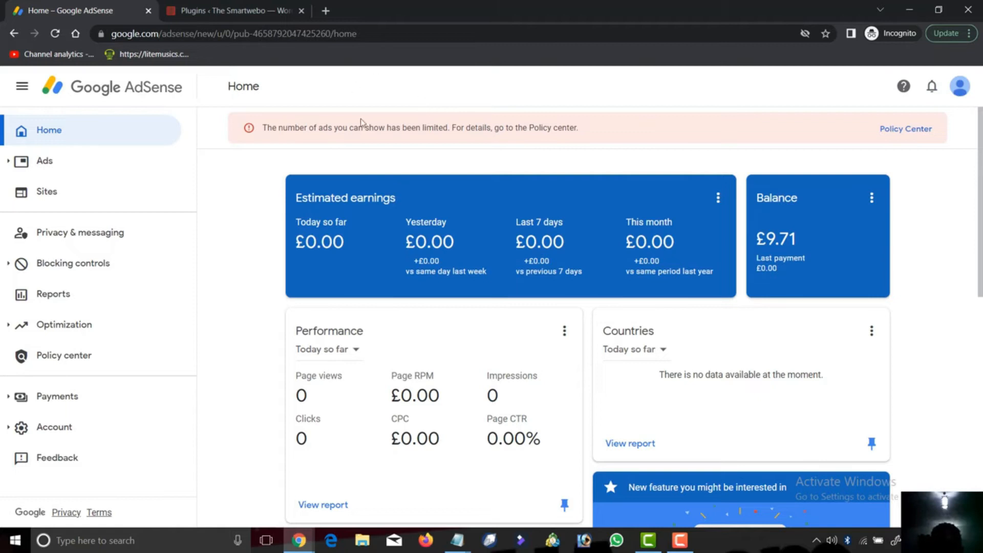
mouse_move(72, 162)
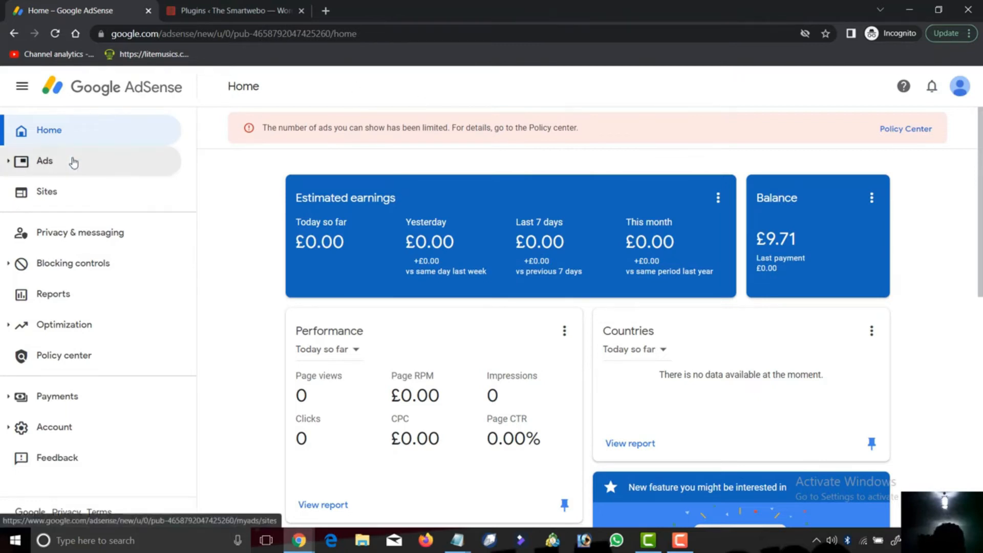
Go from the AdSense Home dashboard to the Ads overview listing thesmartwebo.com
left_click(44, 160)
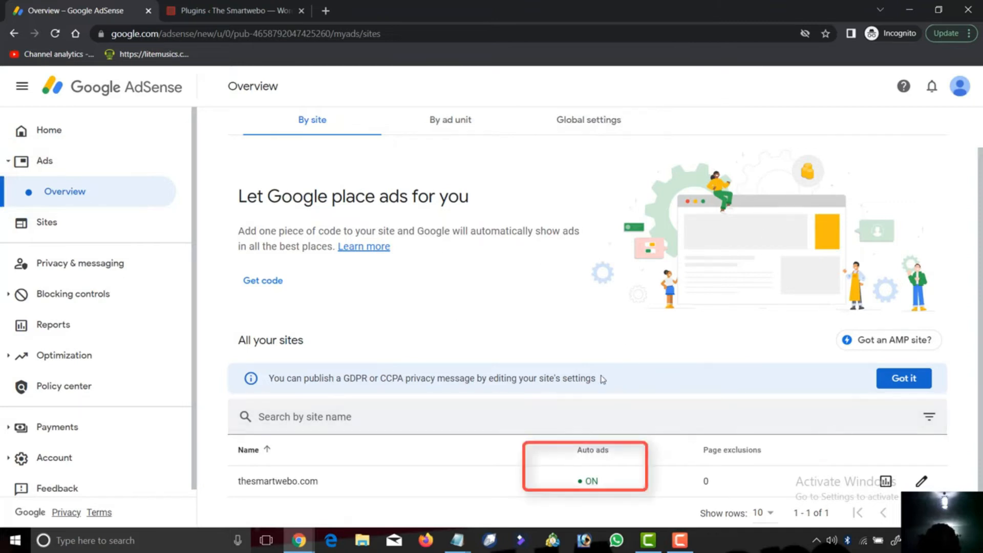
mouse_move(922, 486)
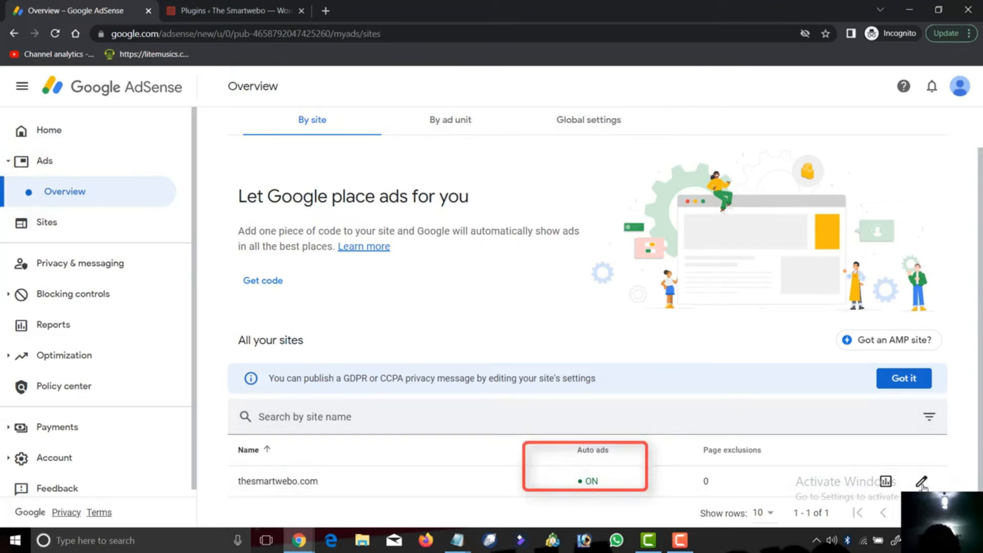
Edit thesmartwebo.com's ad settings and expand the Auto ads section to confirm it's on
left_click(922, 484)
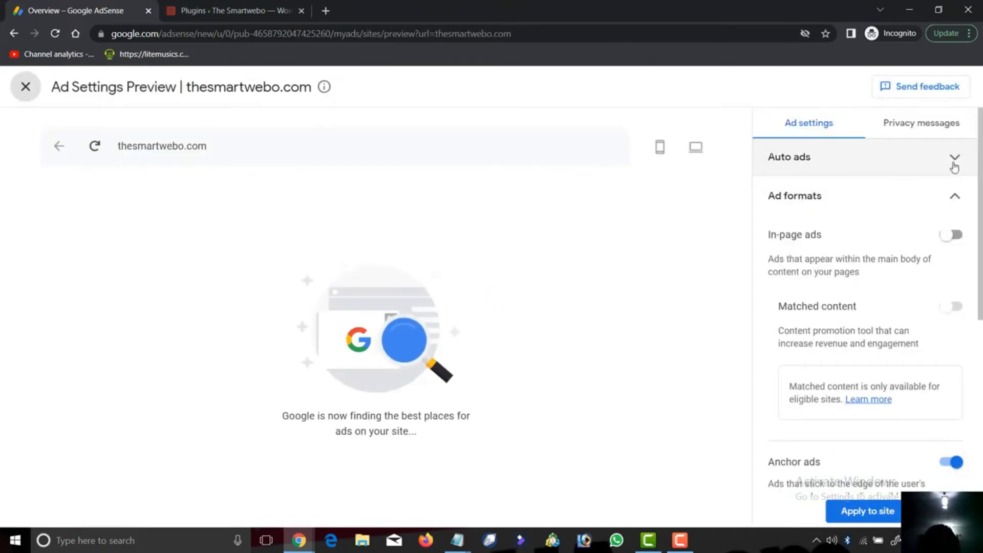
left_click(954, 157)
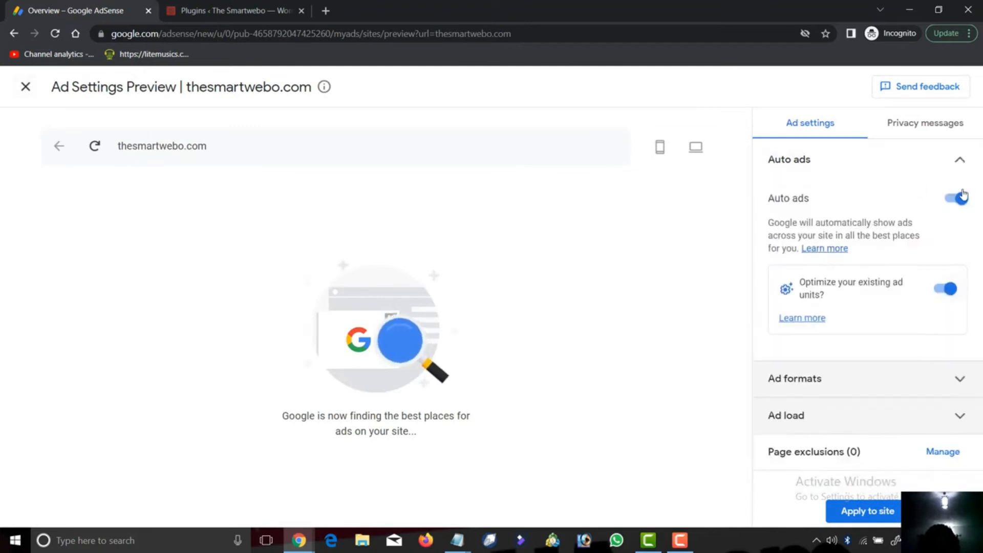
left_click(952, 198)
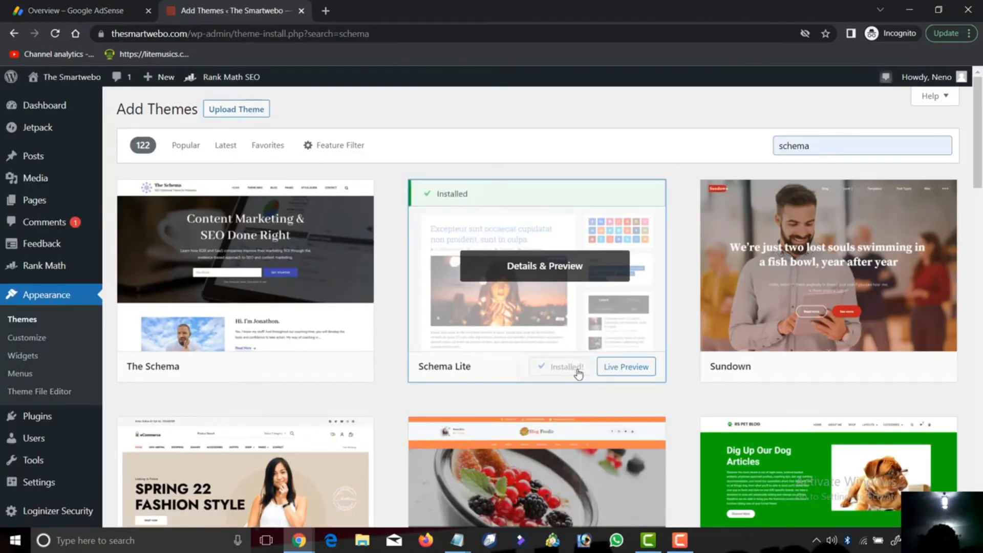
Activate the installed Schema Lite theme in WordPress
left_click(561, 367)
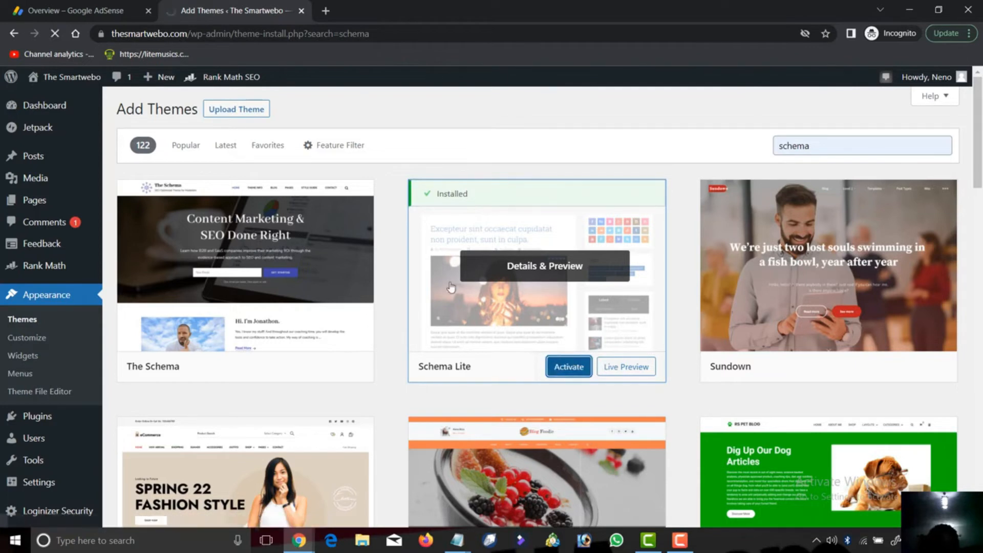
mouse_move(324, 304)
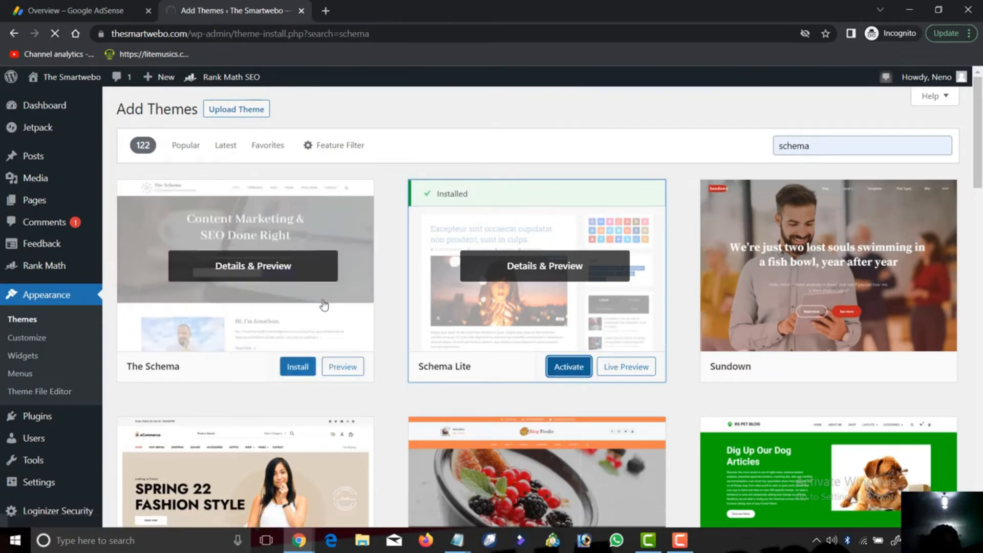
left_click(568, 366)
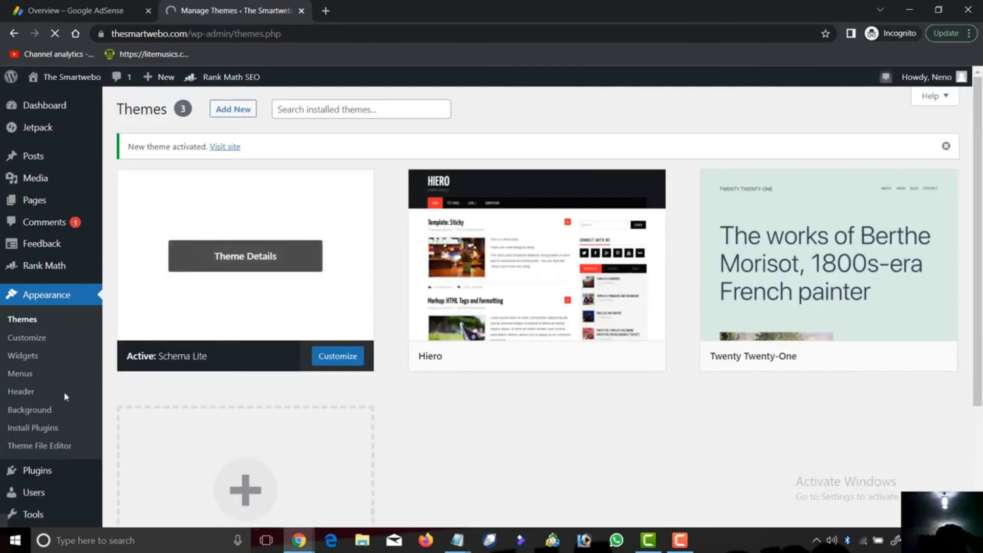
scroll("down", 3)
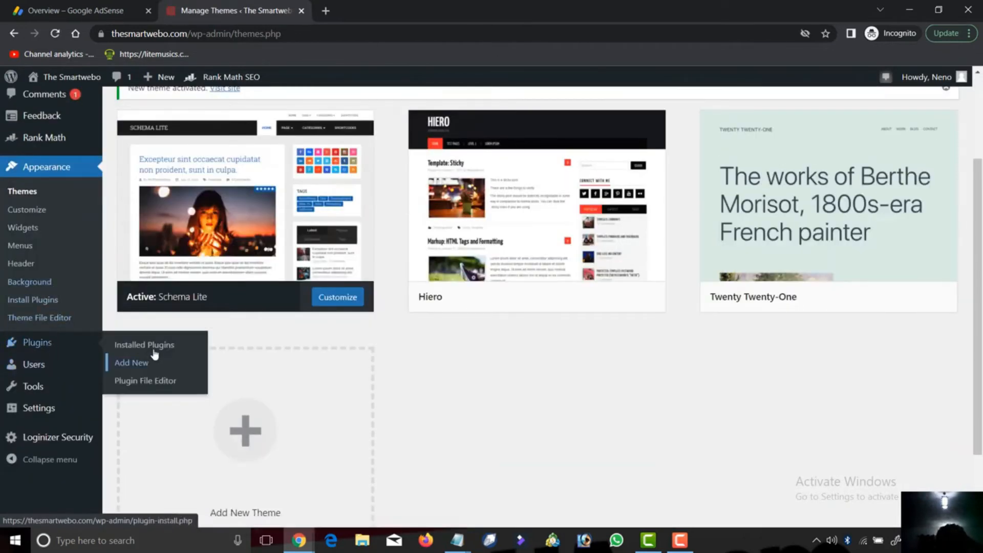
Visit the WordPress Add Plugins page, then return to the AdSense home tab
left_click(131, 363)
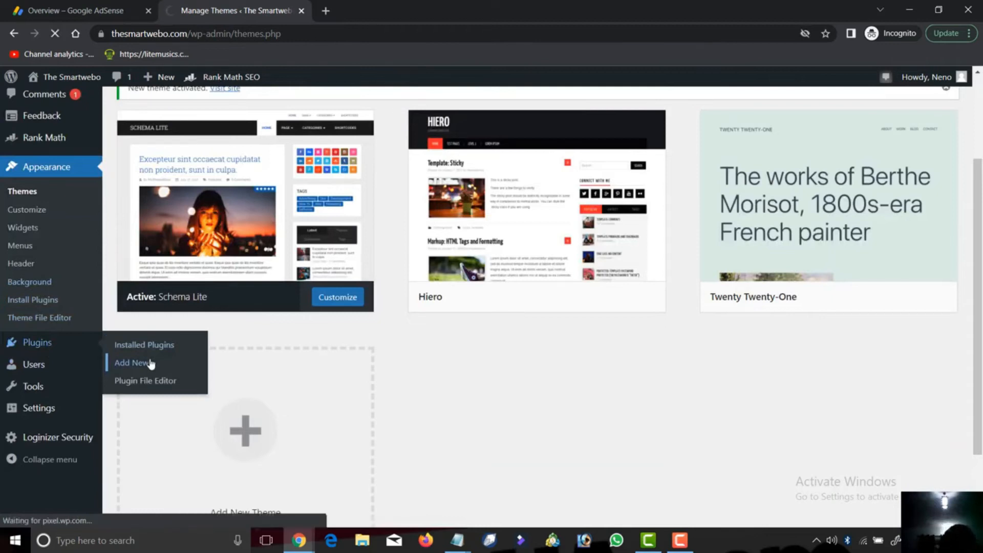
left_click(128, 362)
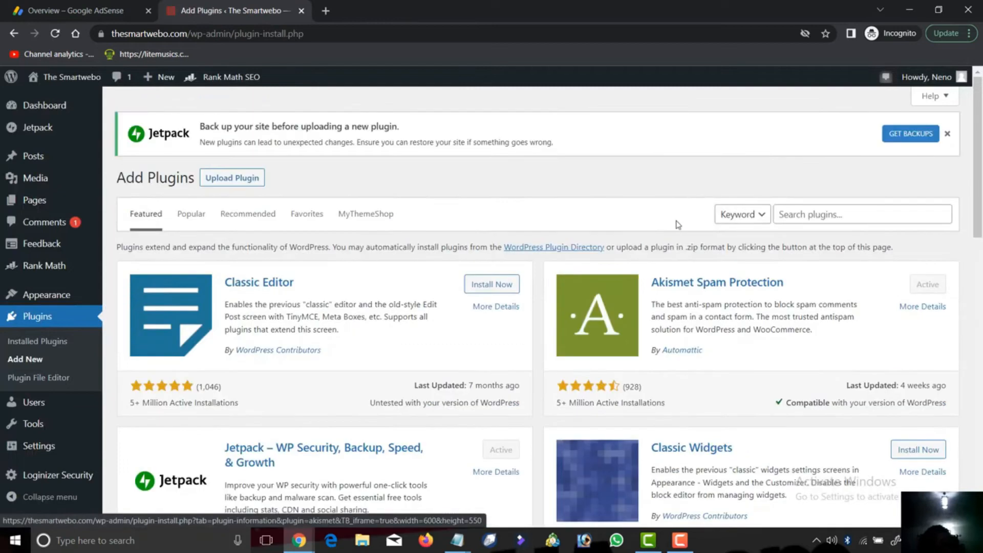
mouse_move(869, 197)
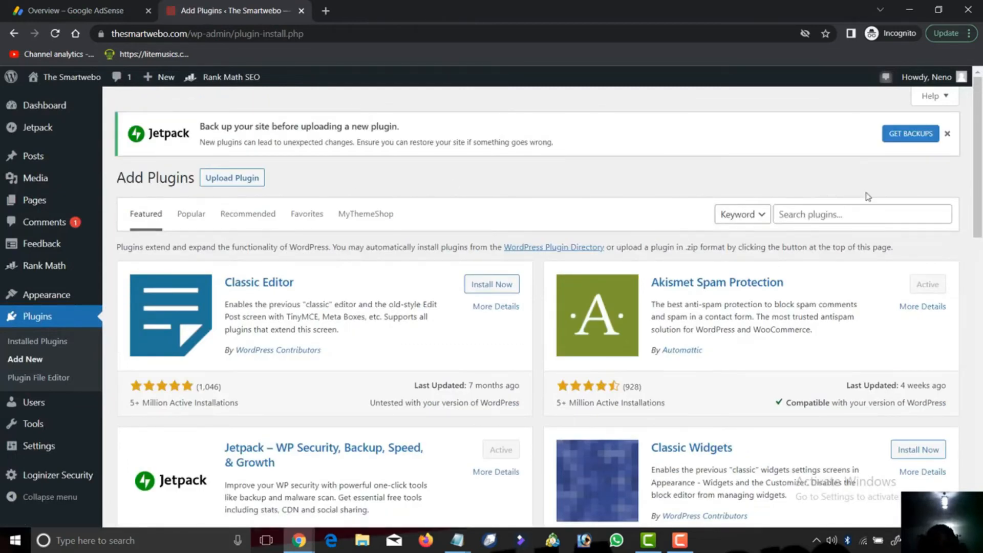
left_click(69, 11)
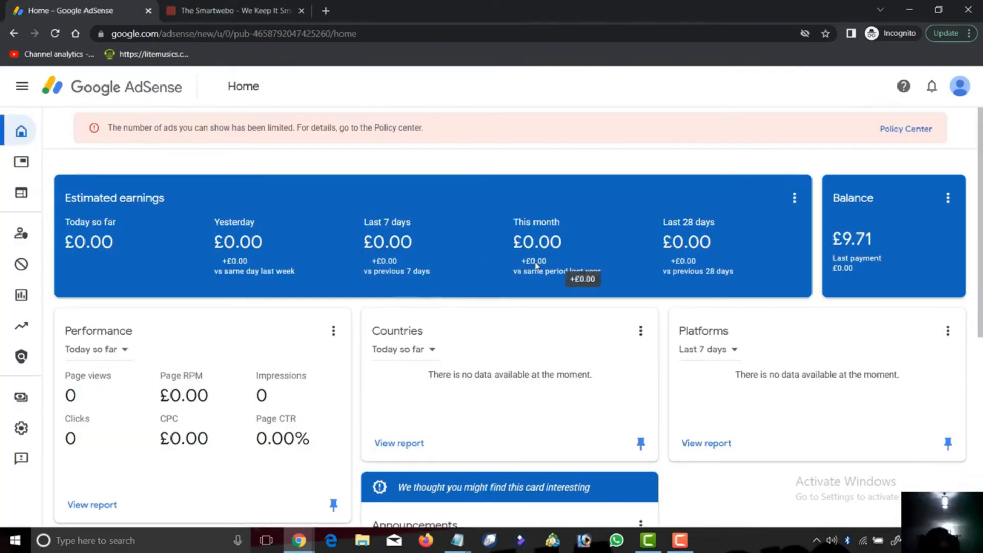
mouse_move(546, 426)
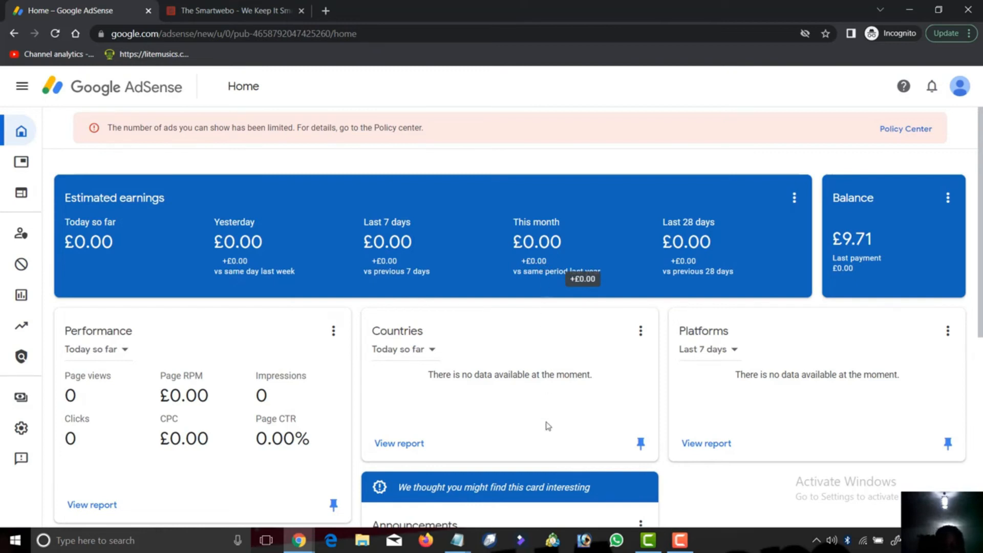
mouse_move(68, 5)
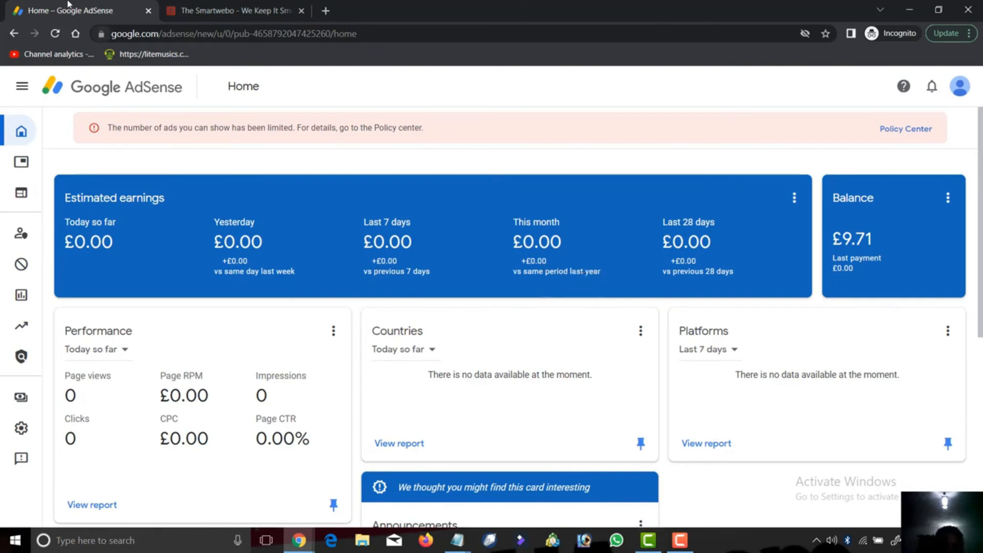
Switch to The Smartwebo site's tab and go back to its home page
left_click(232, 10)
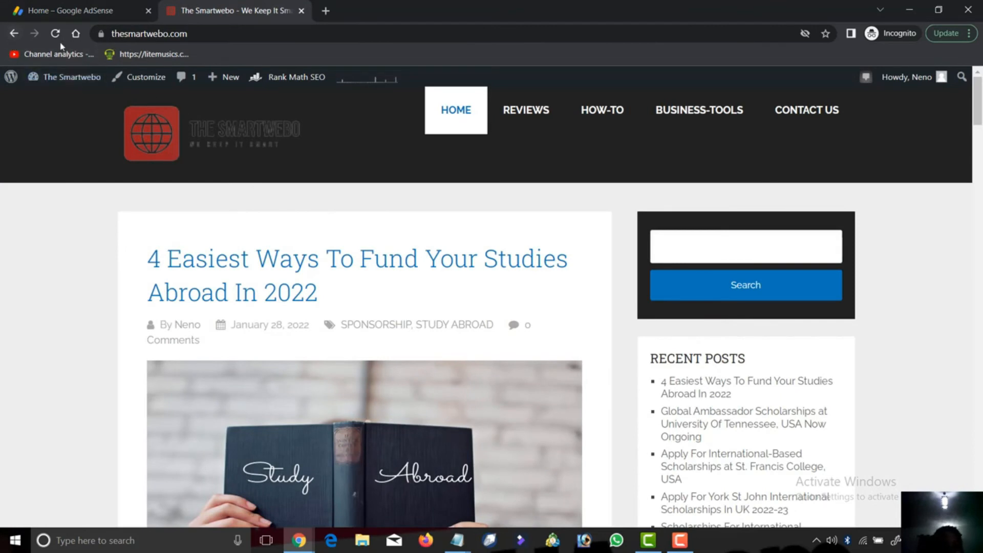
left_click(56, 33)
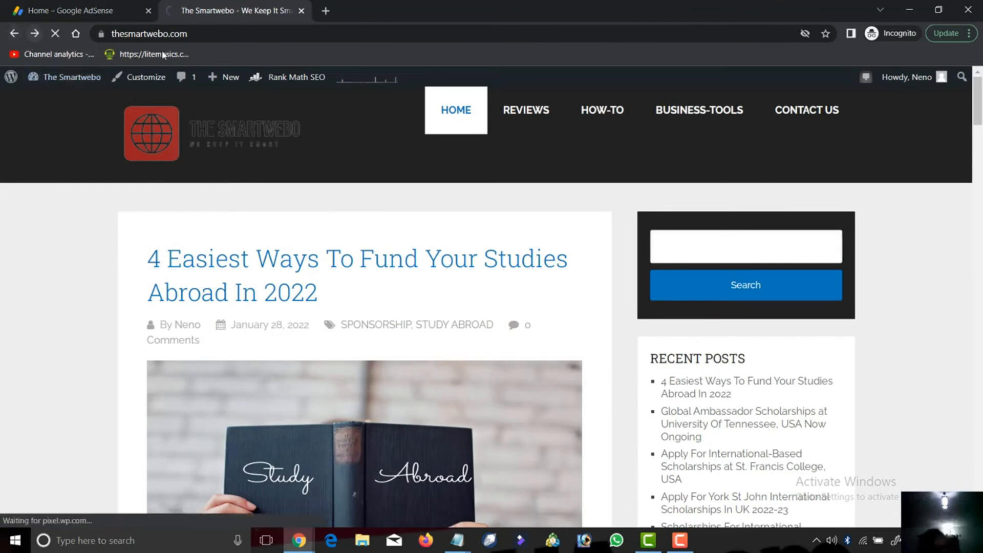